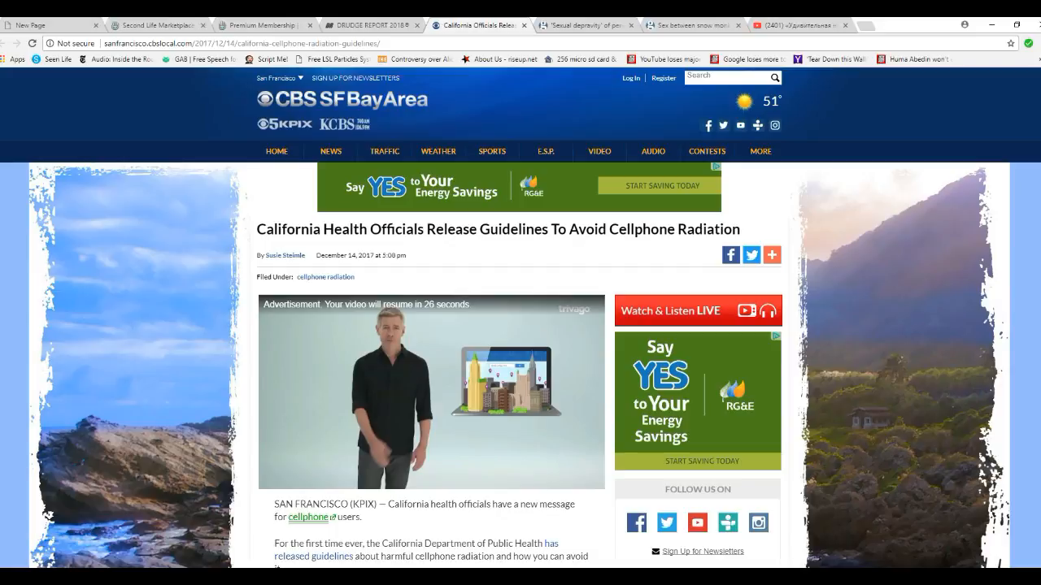
{"action": "scroll", "scroll_direction": "down", "scroll_amount": 3}
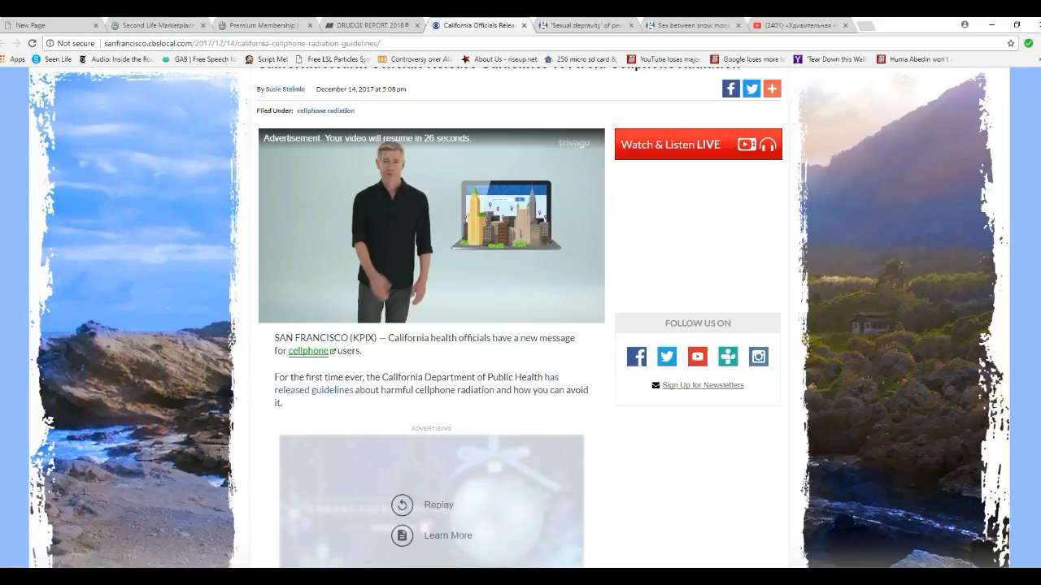
{"action": "scroll", "scroll_direction": "down", "scroll_amount": 3}
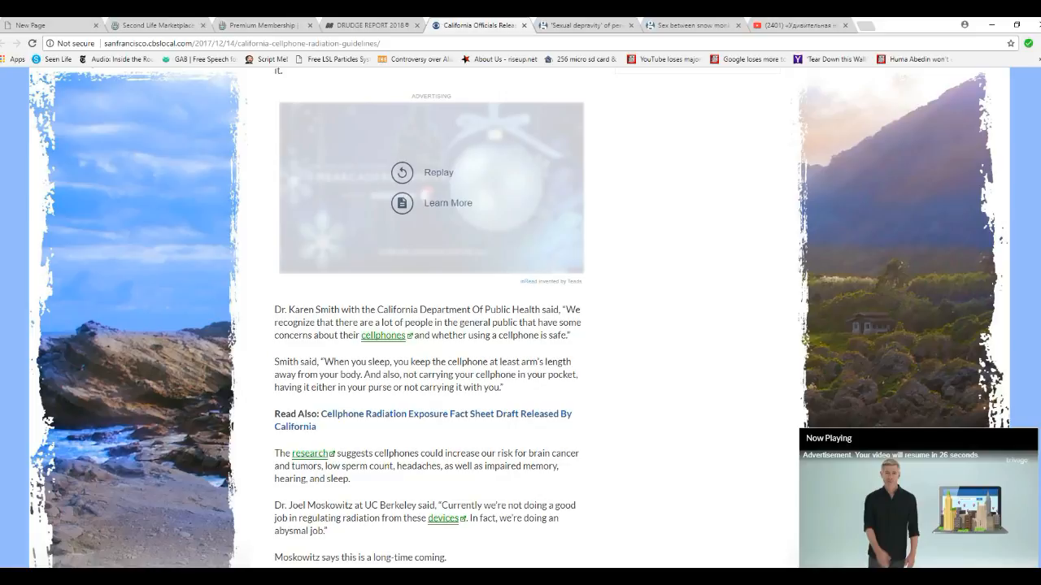
{"action": "scroll", "scroll_direction": "down", "scroll_amount": 3}
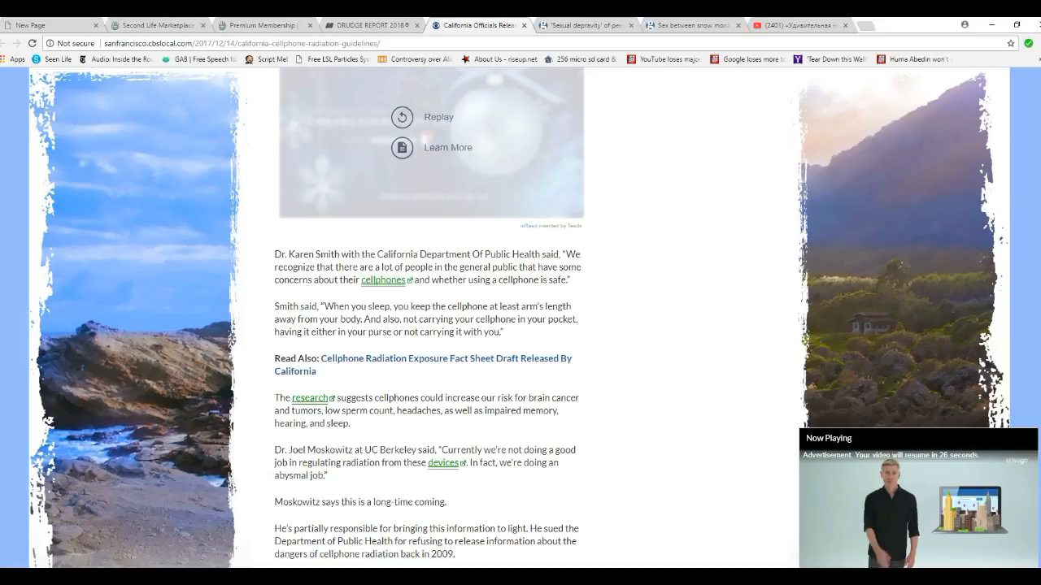
{"action": "scroll", "scroll_direction": "down", "scroll_amount": 3}
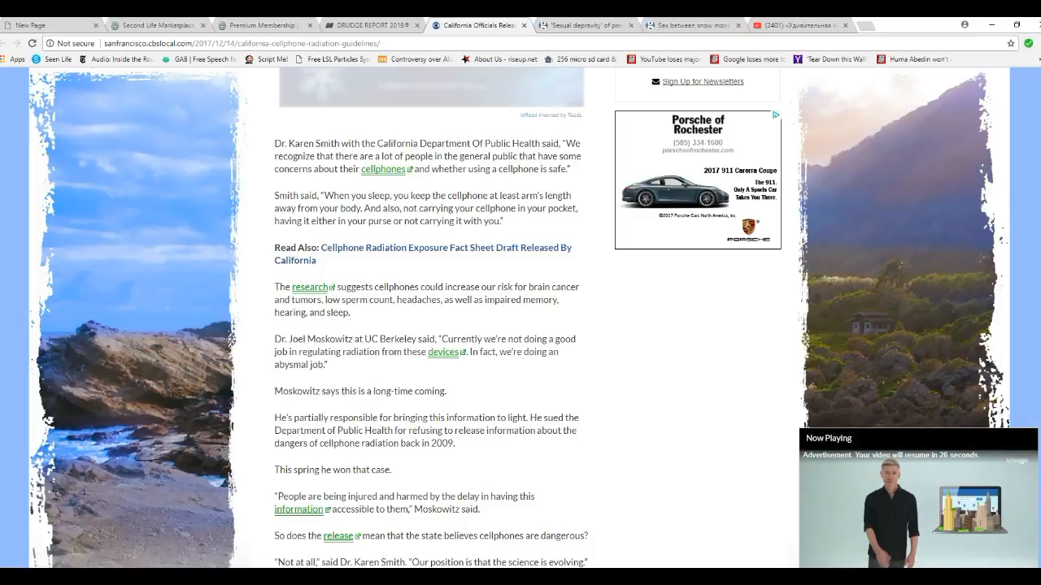
{"action": "scroll", "scroll_direction": "down", "scroll_amount": 3}
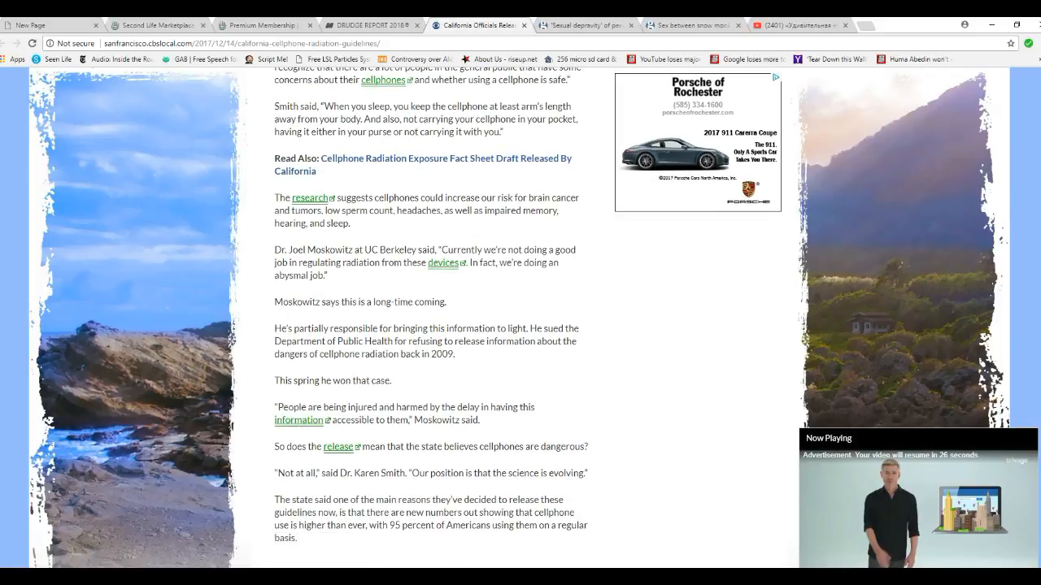
{"action": "scroll", "scroll_direction": "down", "scroll_amount": 3}
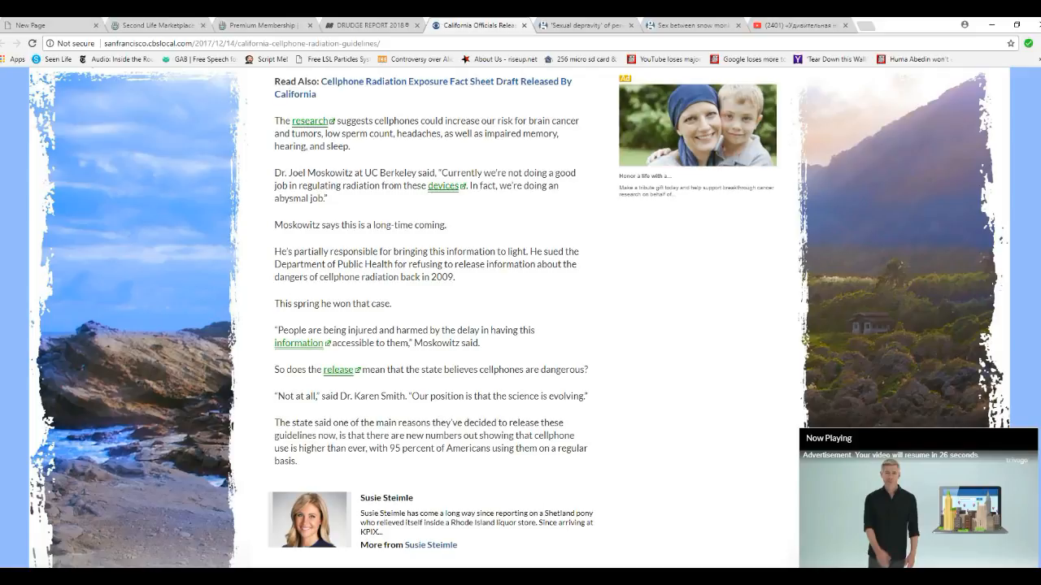
{"action": "scroll", "scroll_direction": "down", "scroll_amount": 3}
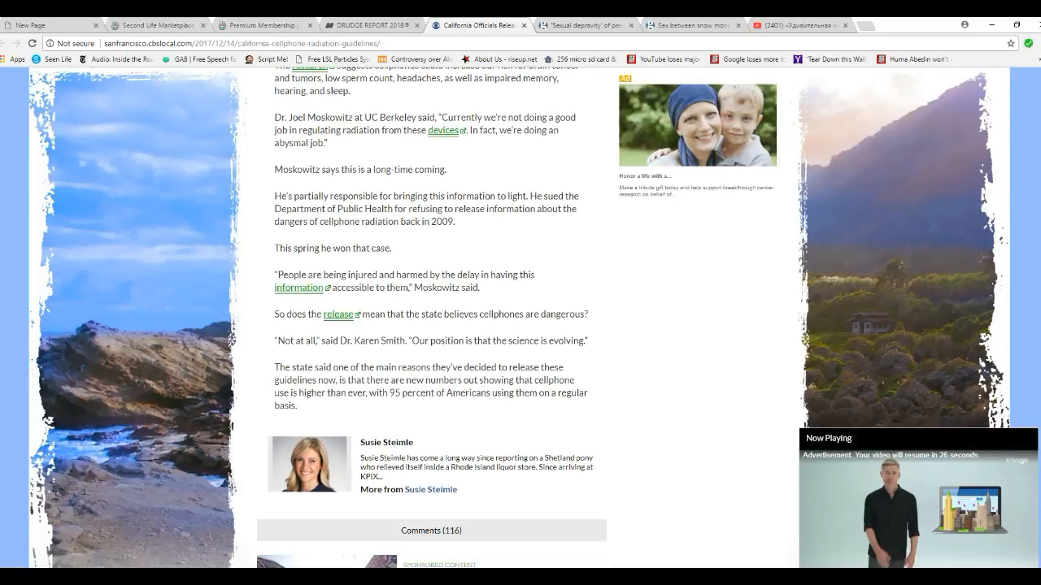
{"action": "scroll", "scroll_direction": "down", "scroll_amount": 3}
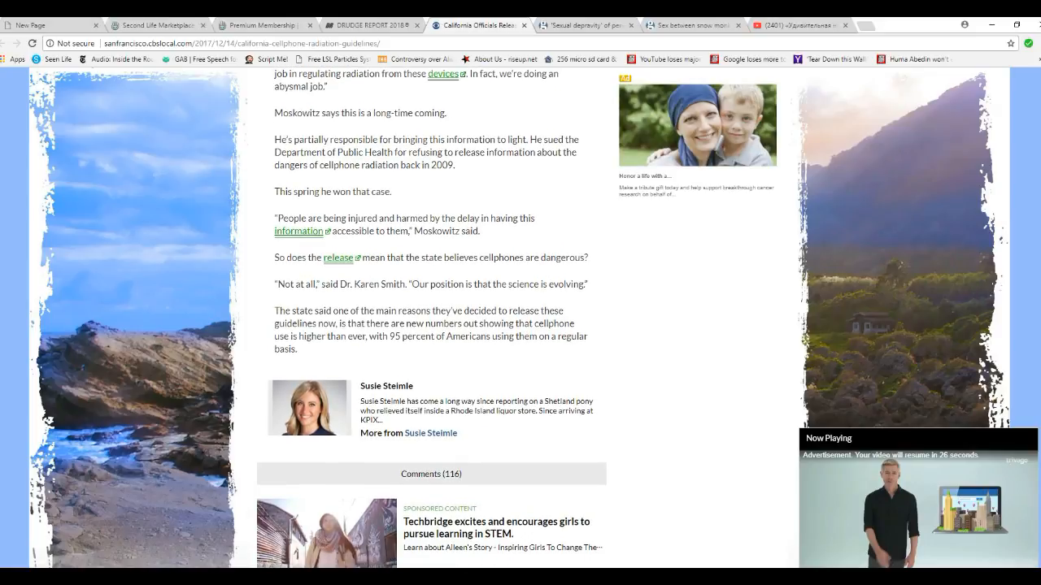
{"action": "scroll", "scroll_direction": "down", "scroll_amount": 3}
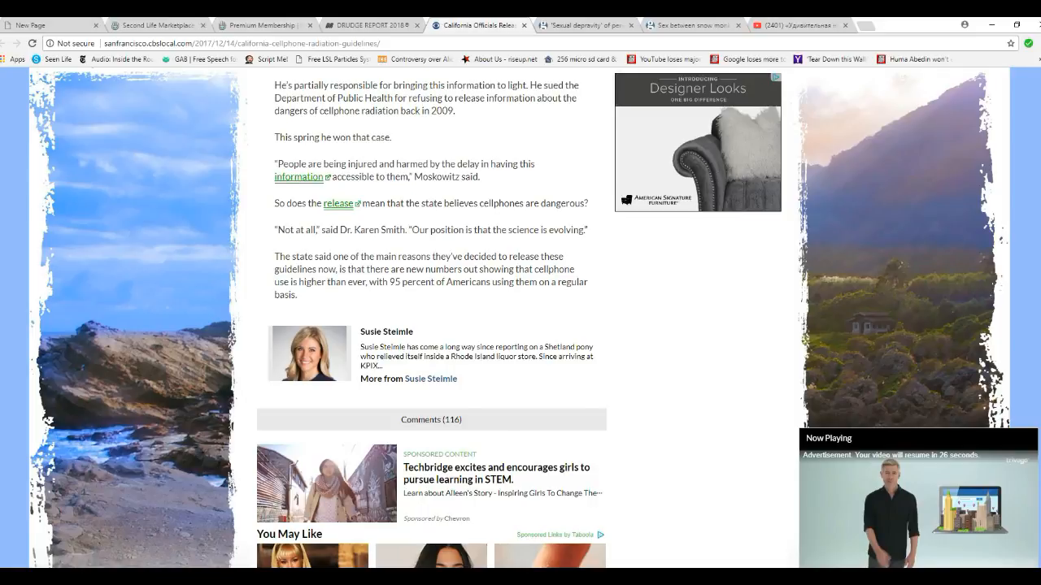
{"action": "scroll", "scroll_direction": "up", "scroll_amount": 3}
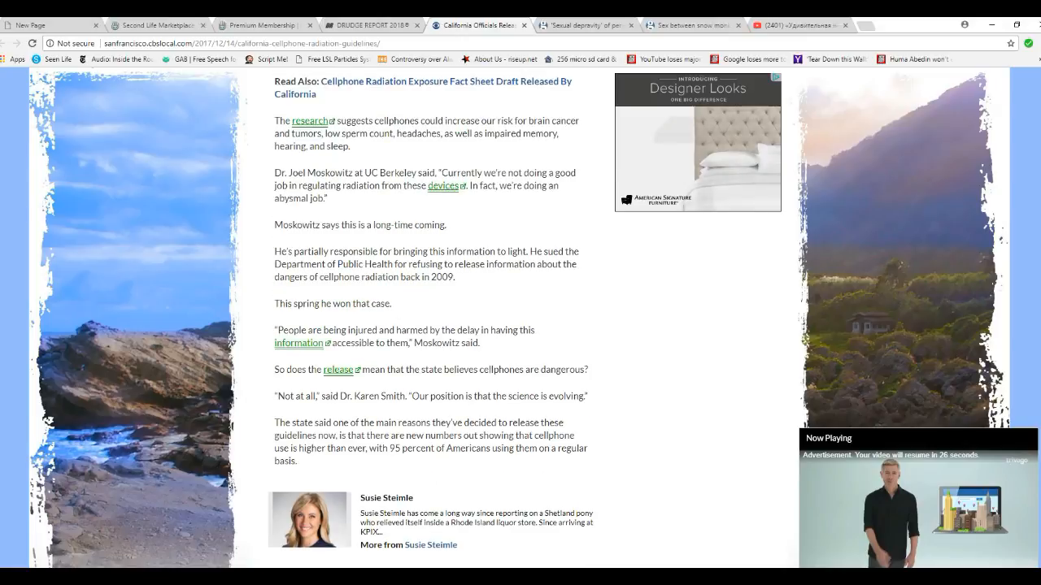
{"action": "scroll", "scroll_direction": "up", "scroll_amount": 3}
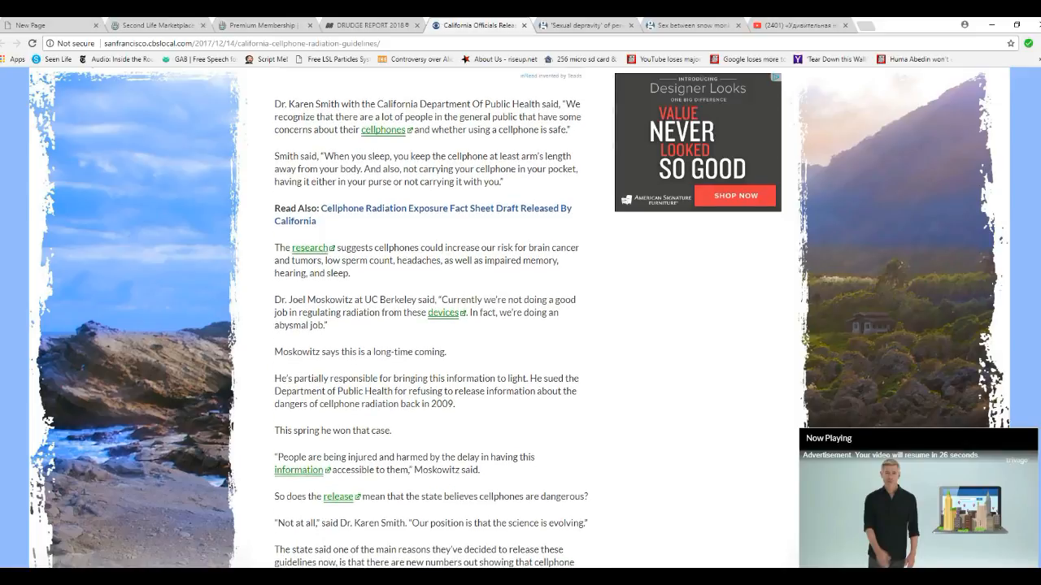
{"action": "scroll", "scroll_direction": "up", "scroll_amount": 3}
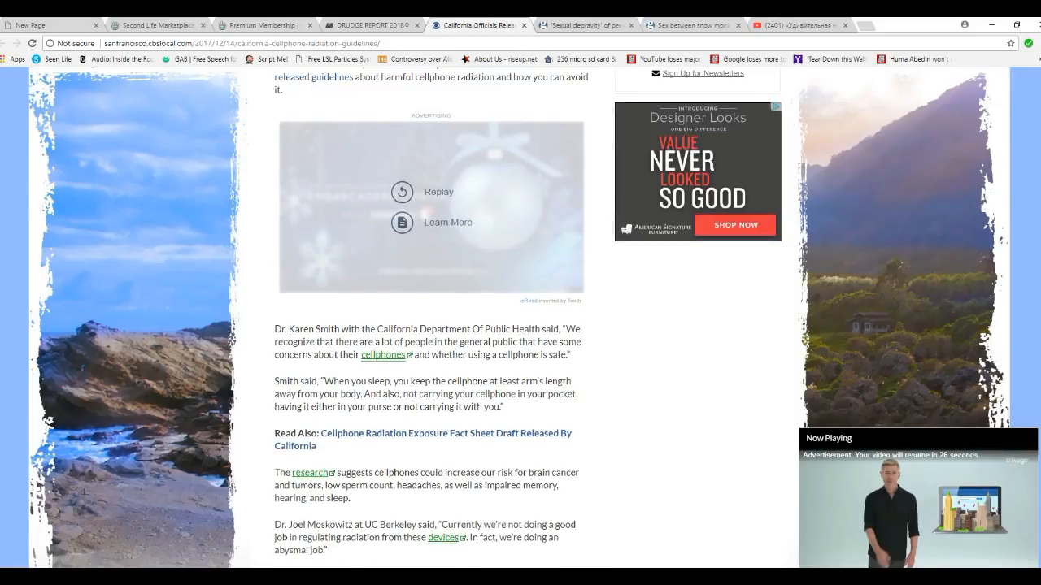
{"action": "scroll", "scroll_direction": "up", "scroll_amount": 3}
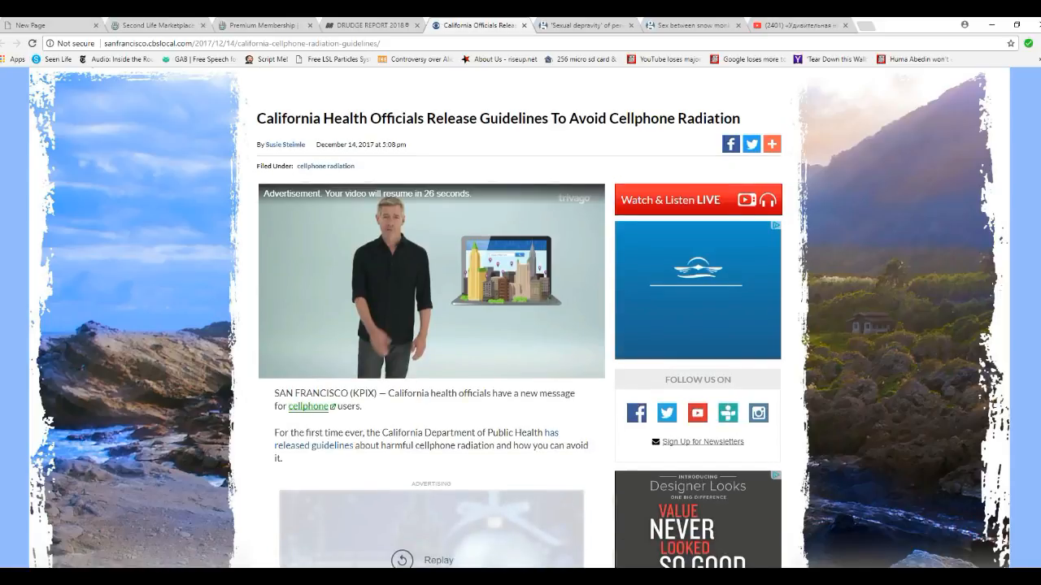
{"action": "scroll", "scroll_direction": "up", "scroll_amount": 3}
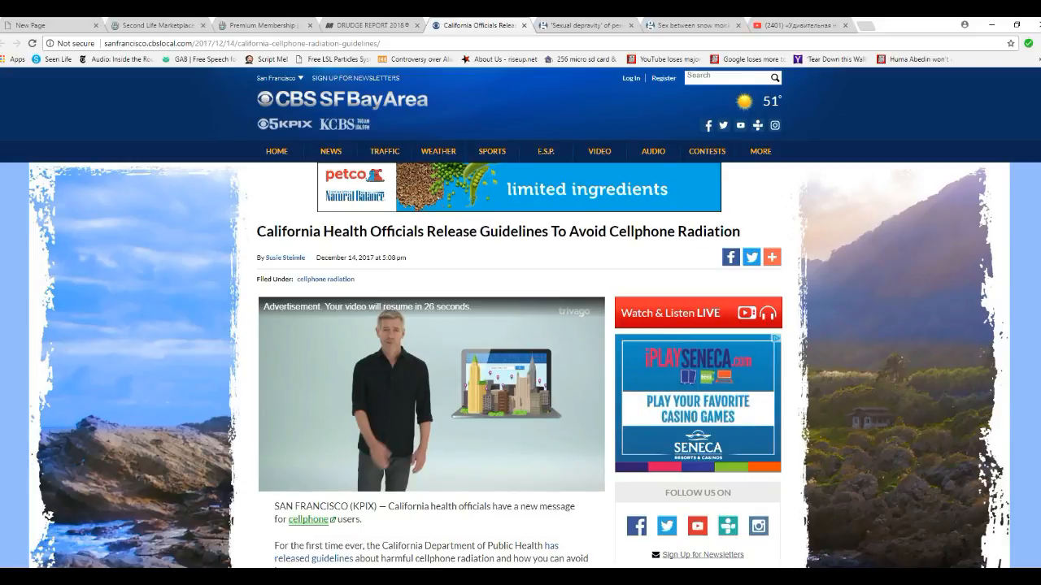
{"action": "scroll", "scroll_direction": "down", "scroll_amount": 3}
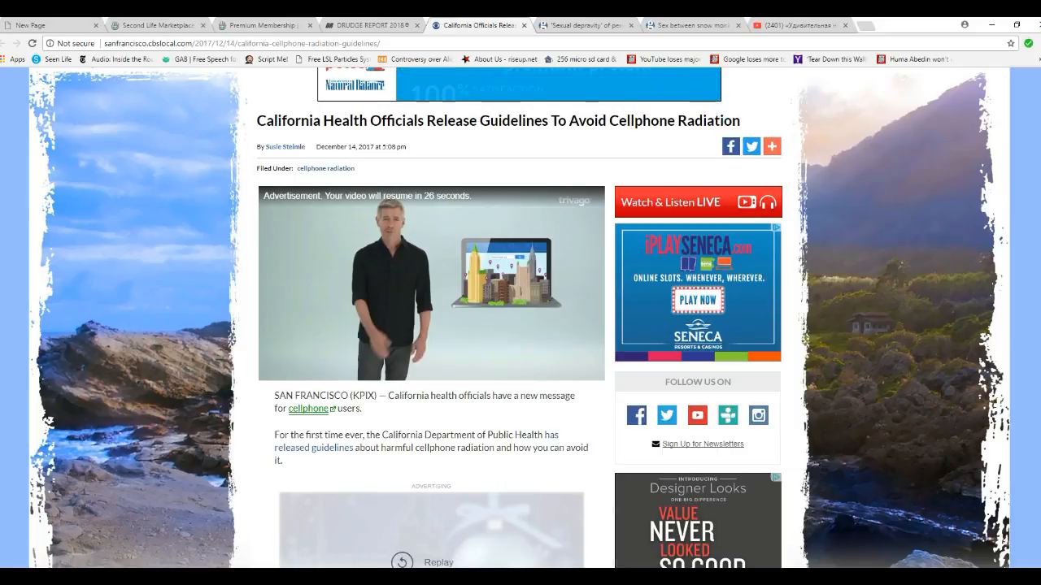
{"action": "scroll", "scroll_direction": "down", "scroll_amount": 3}
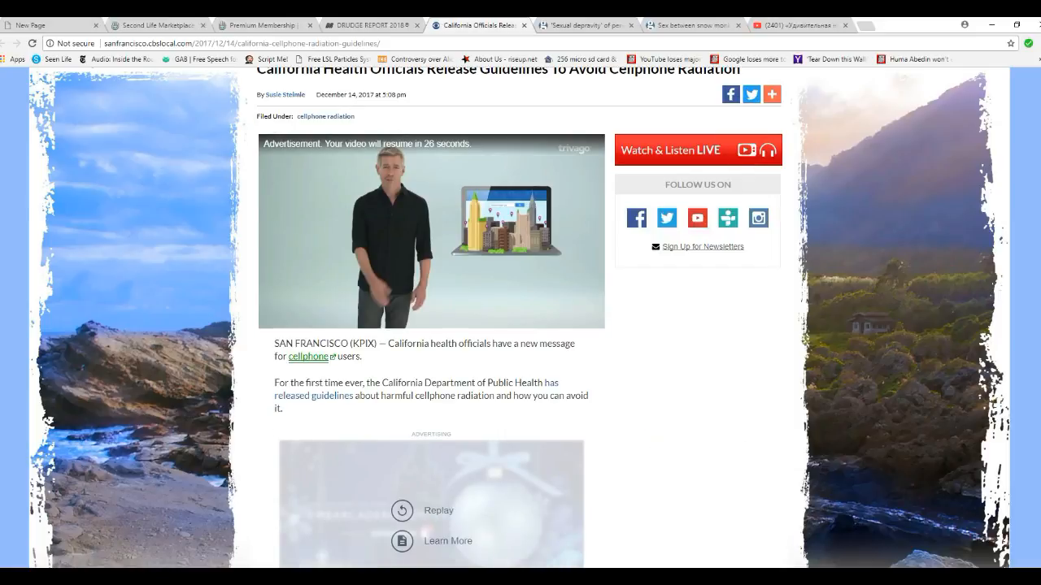
{"action": "scroll", "scroll_direction": "up", "scroll_amount": 3}
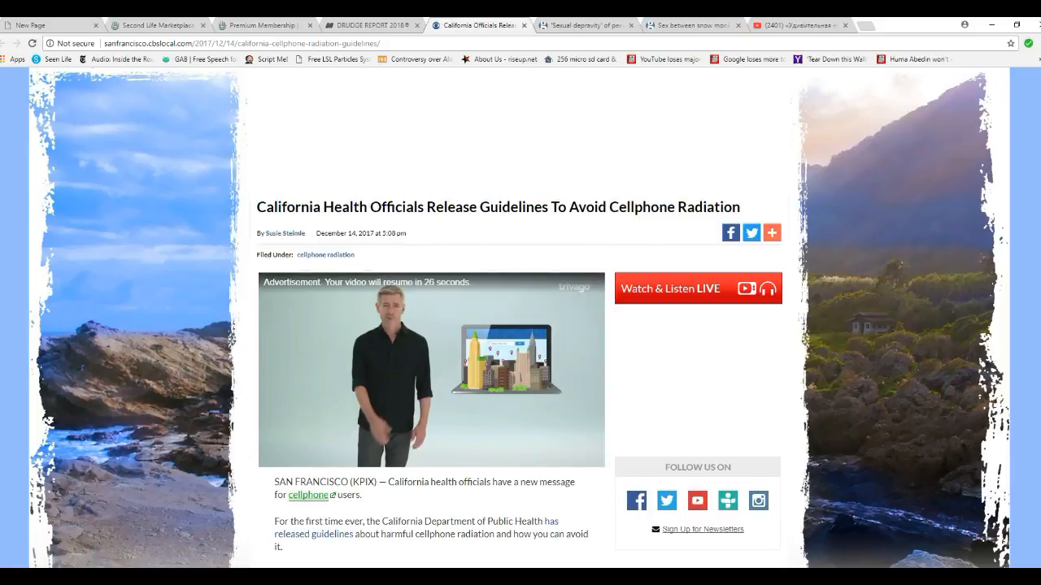